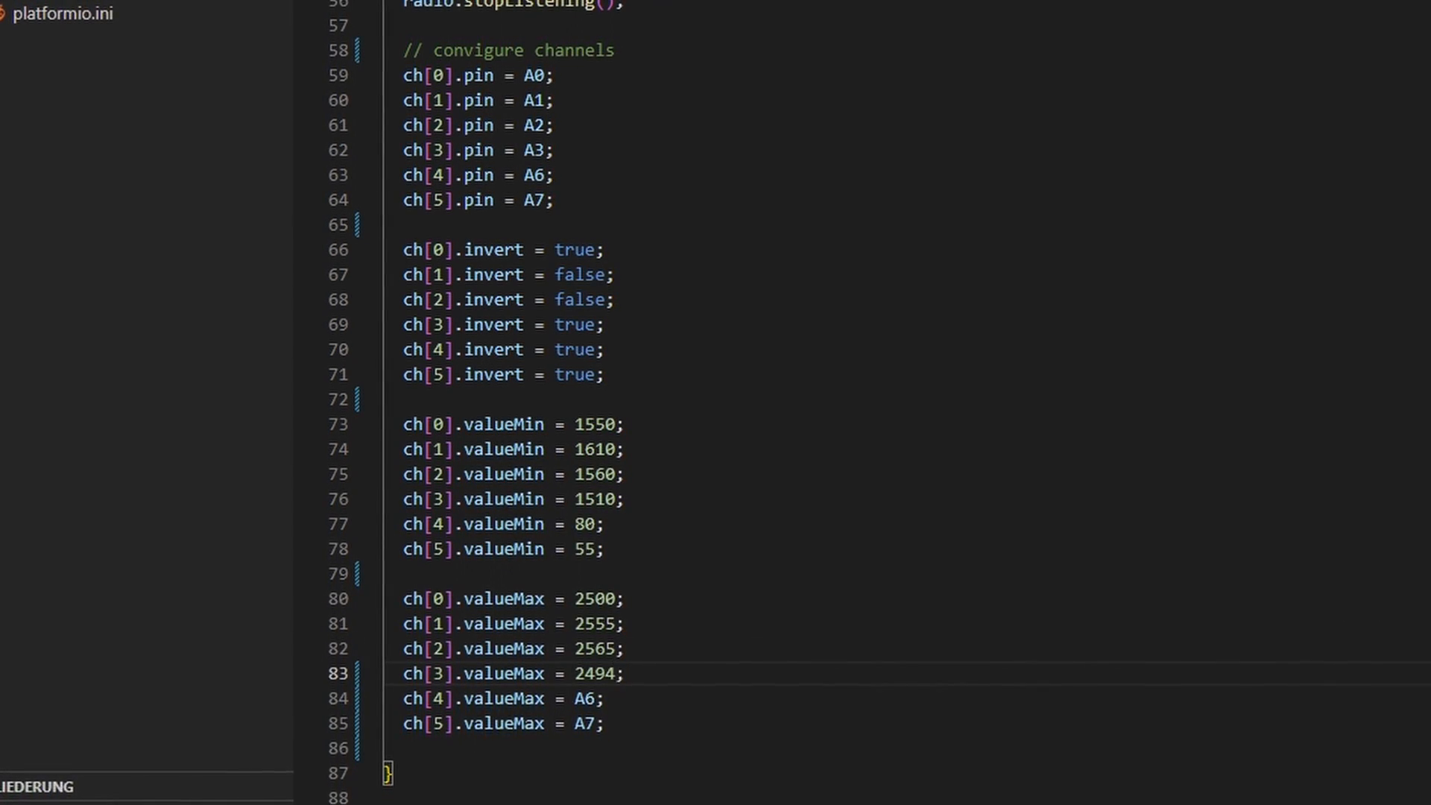
scroll(down, 3)
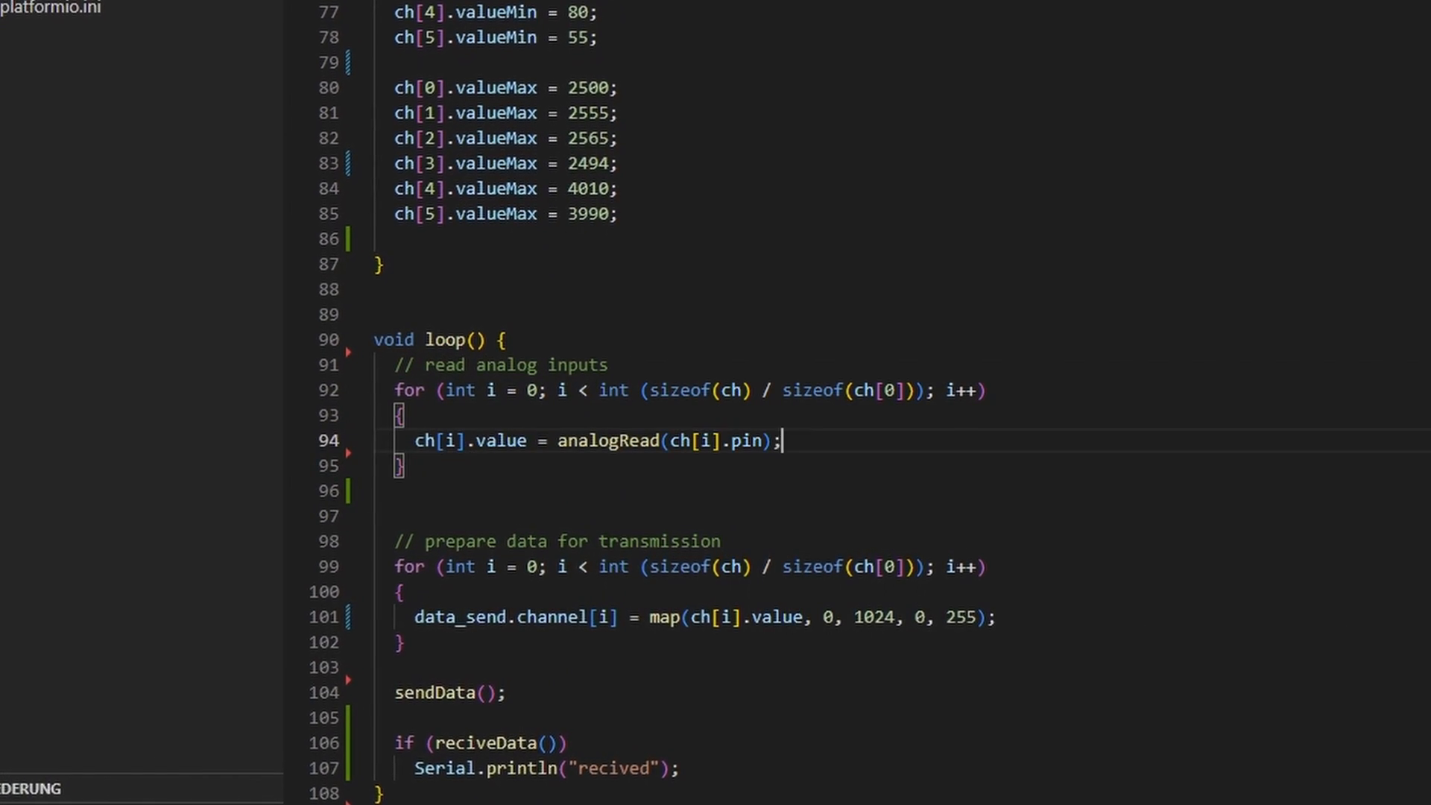
text(if (ch)
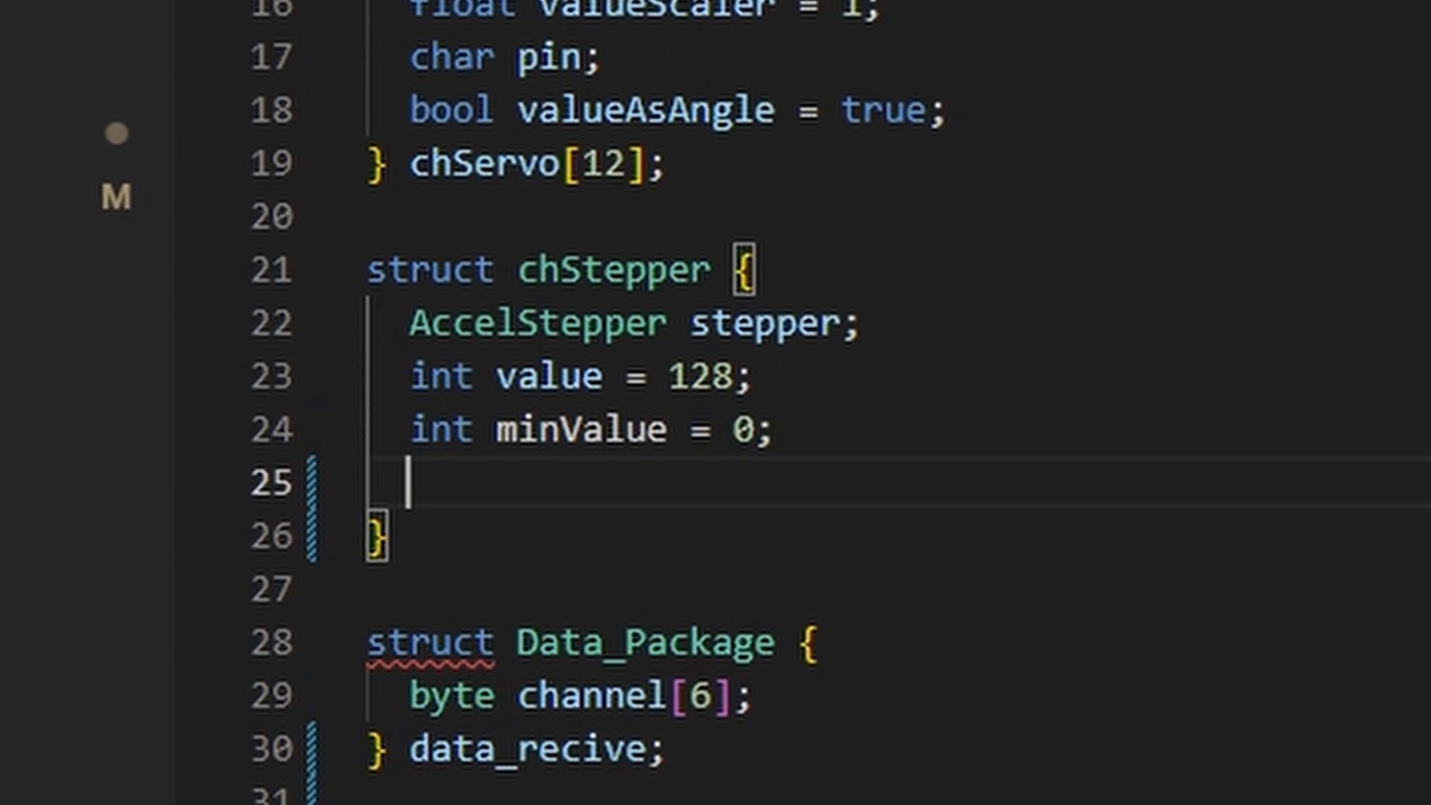
text(float valueScaler = 4;)
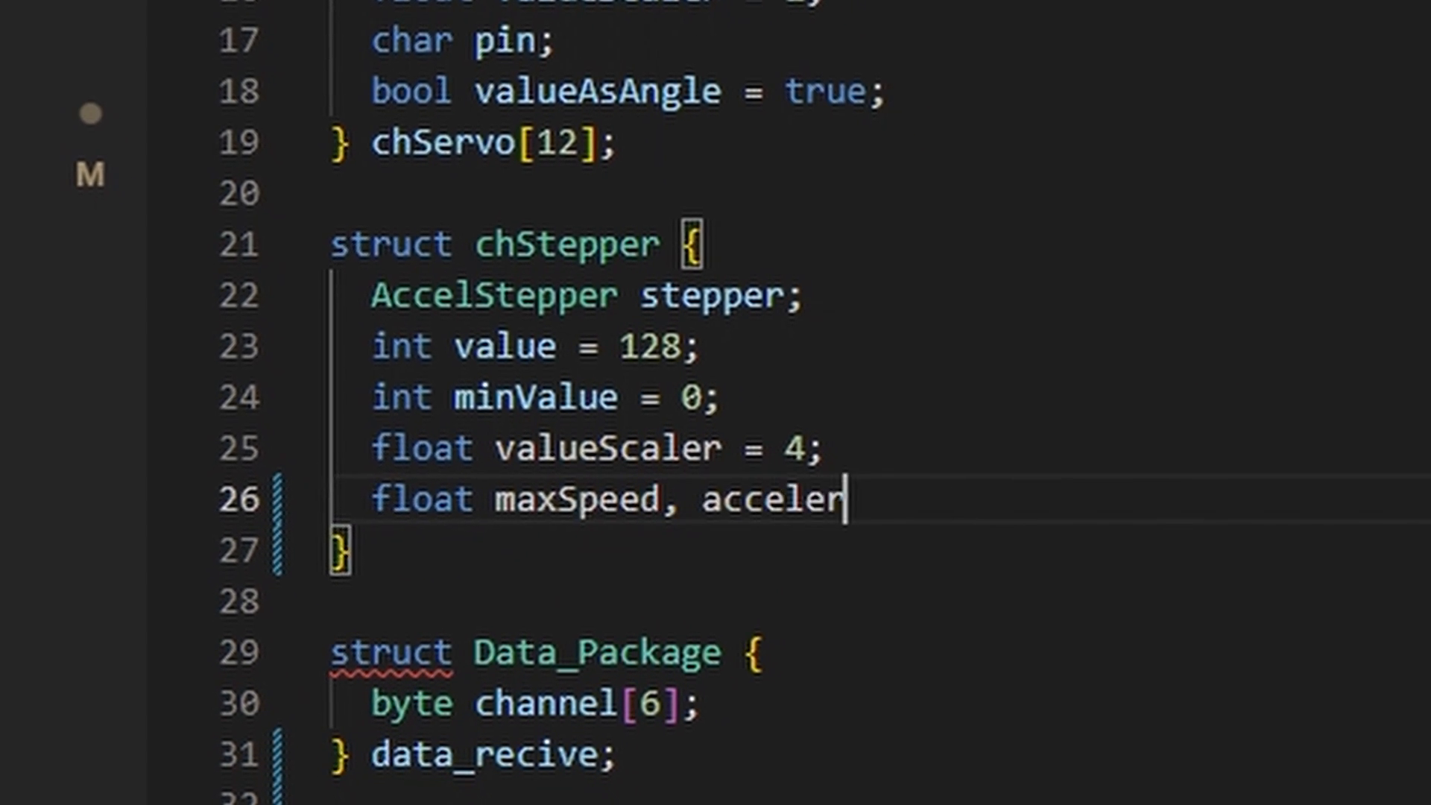
text(ation;)
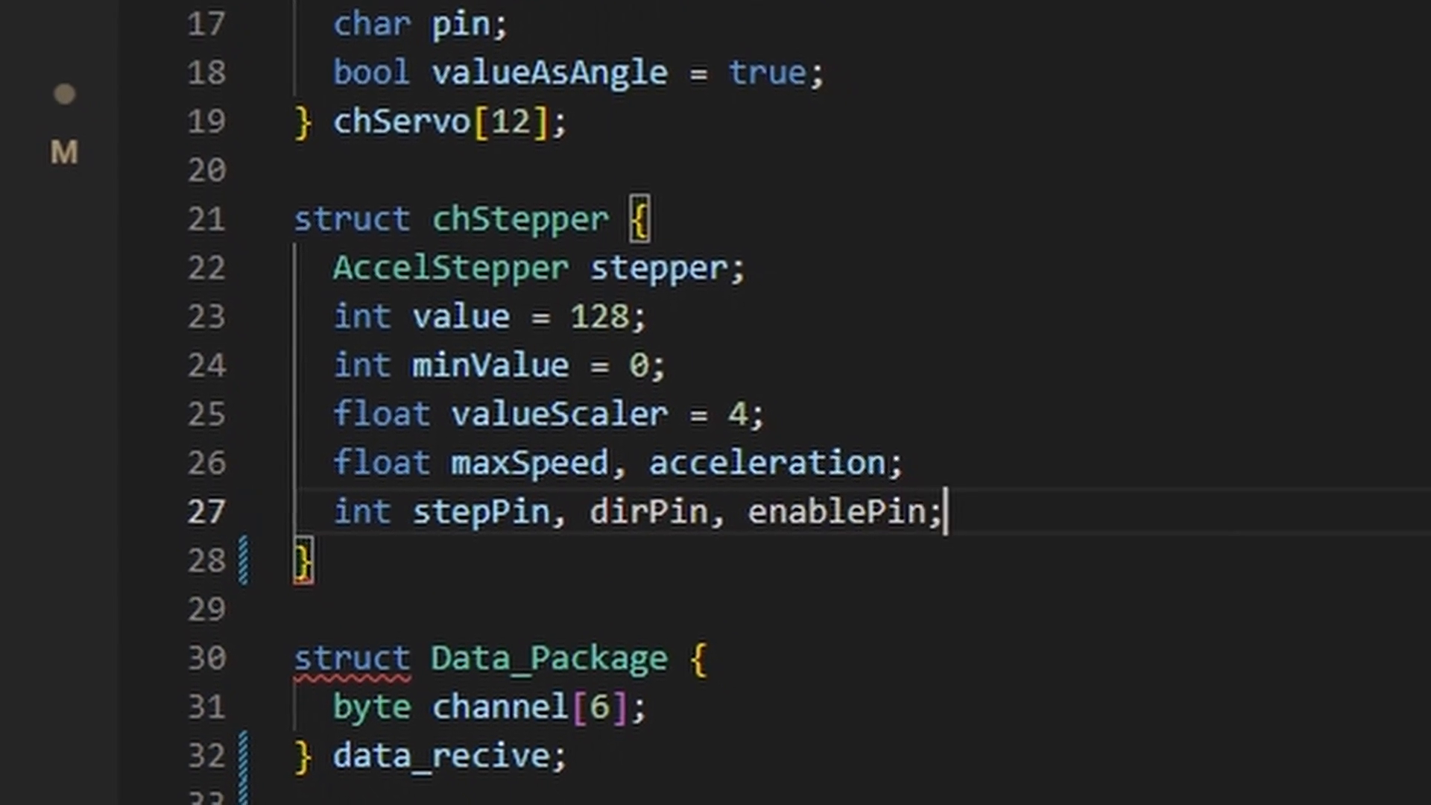
text(bool valueAsAngle = false;)
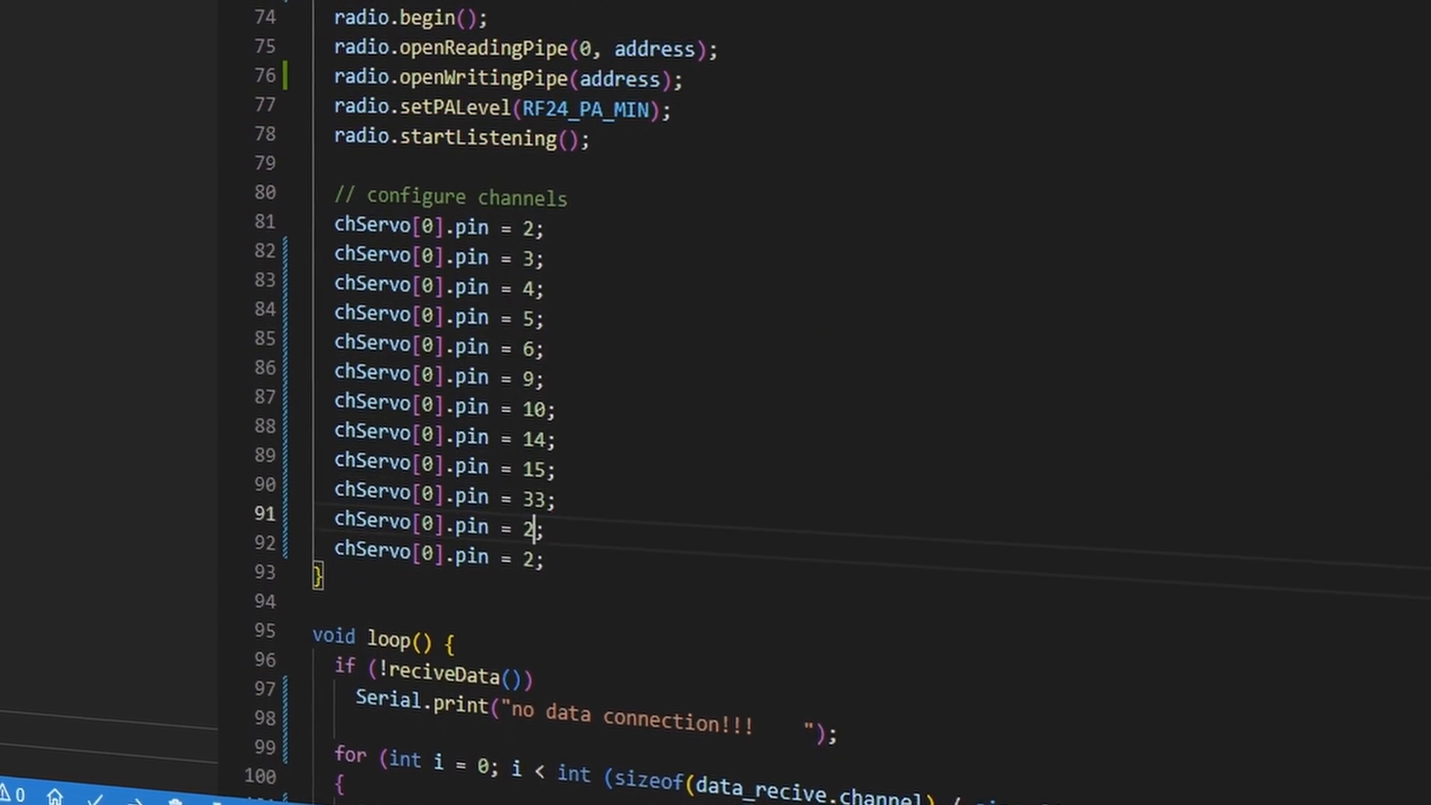
text(s)
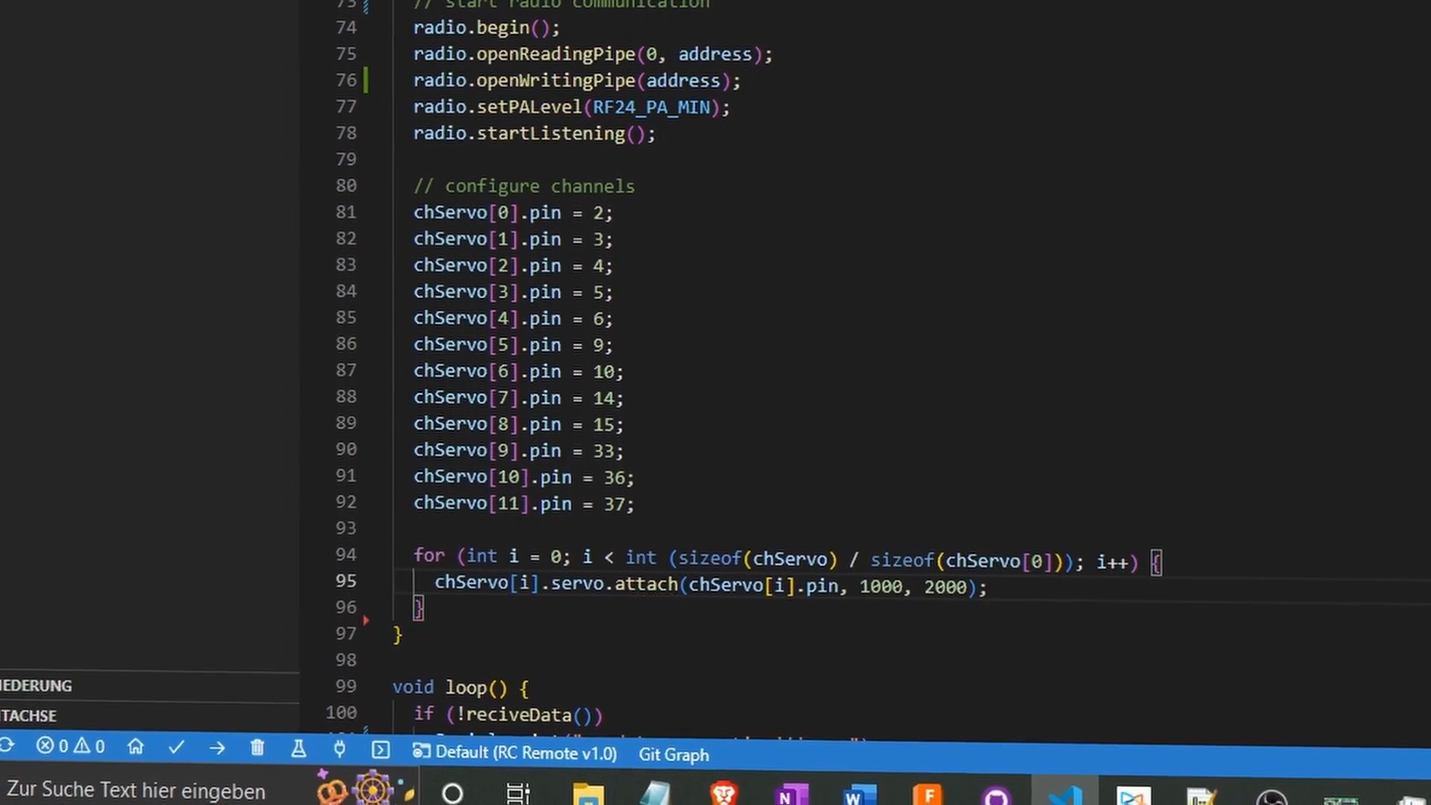
scroll(down, 3)
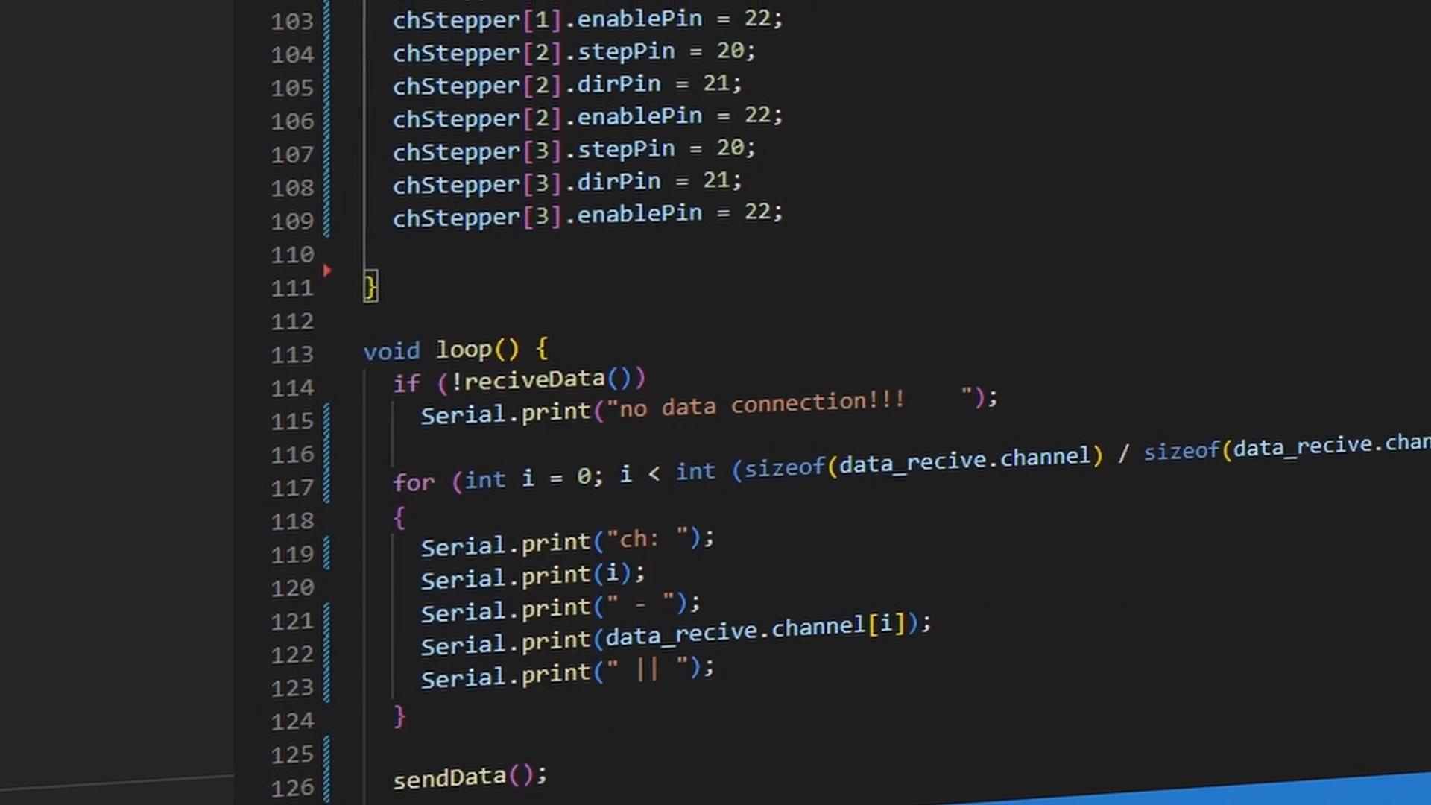